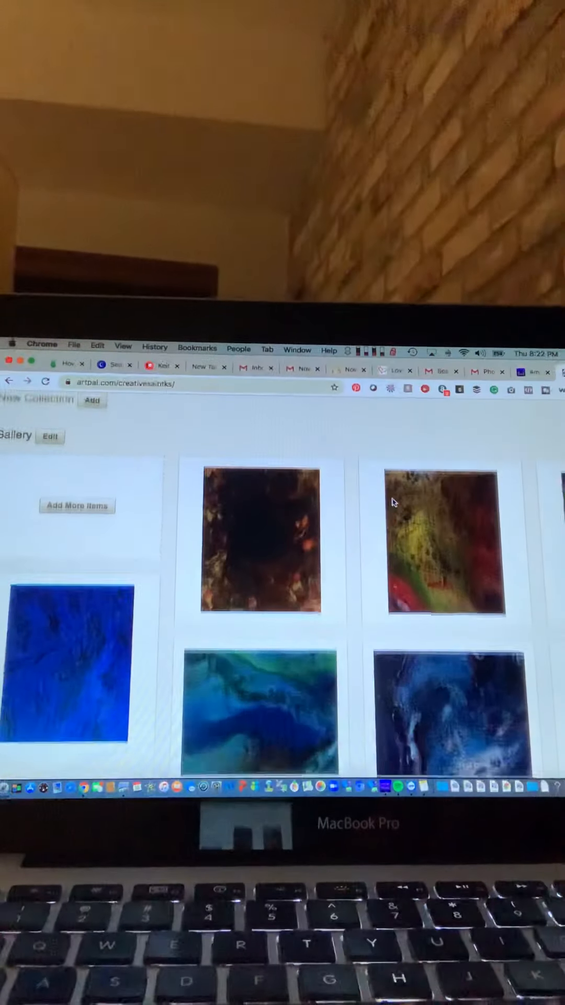
Step: Scroll down the artist's gallery to reach the Autumn Flame painting
scroll(down, 3)
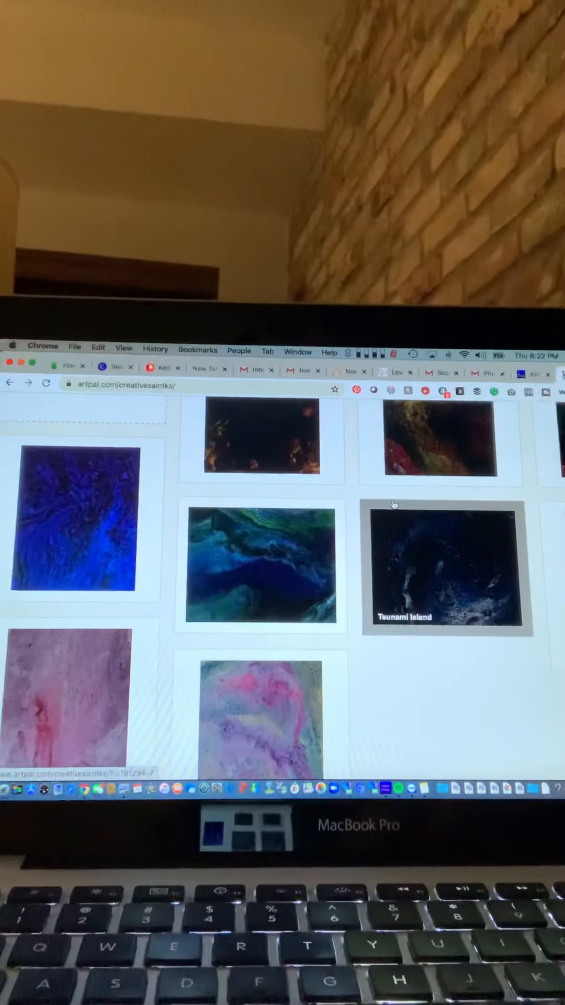
scroll(down, 3)
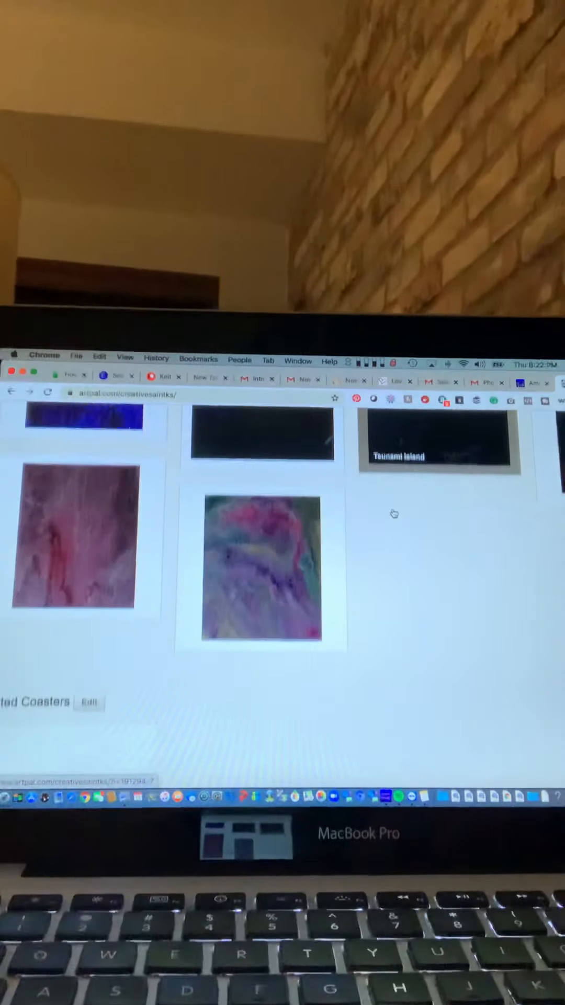
scroll(down, 3)
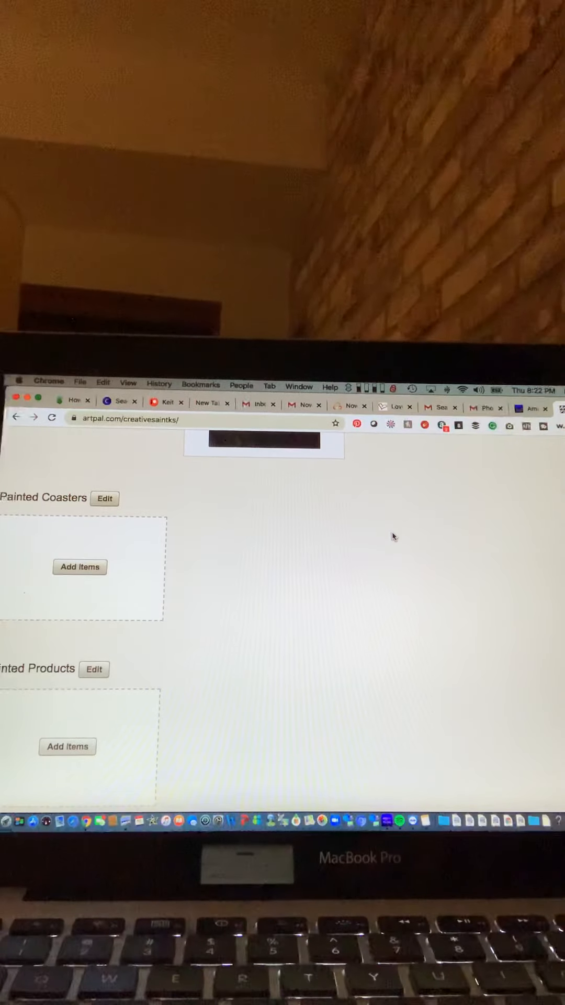
scroll(down, 3)
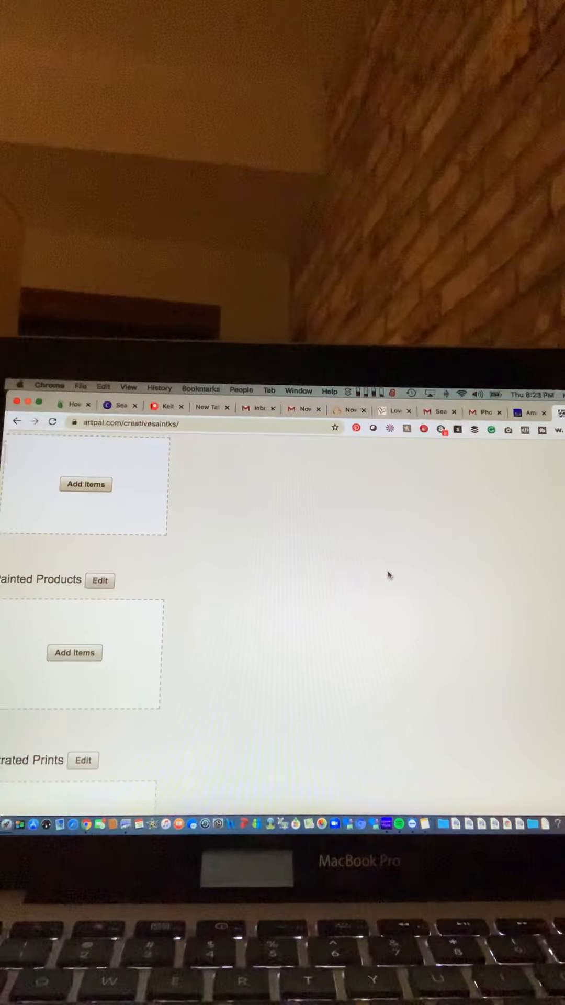
scroll(down, 3)
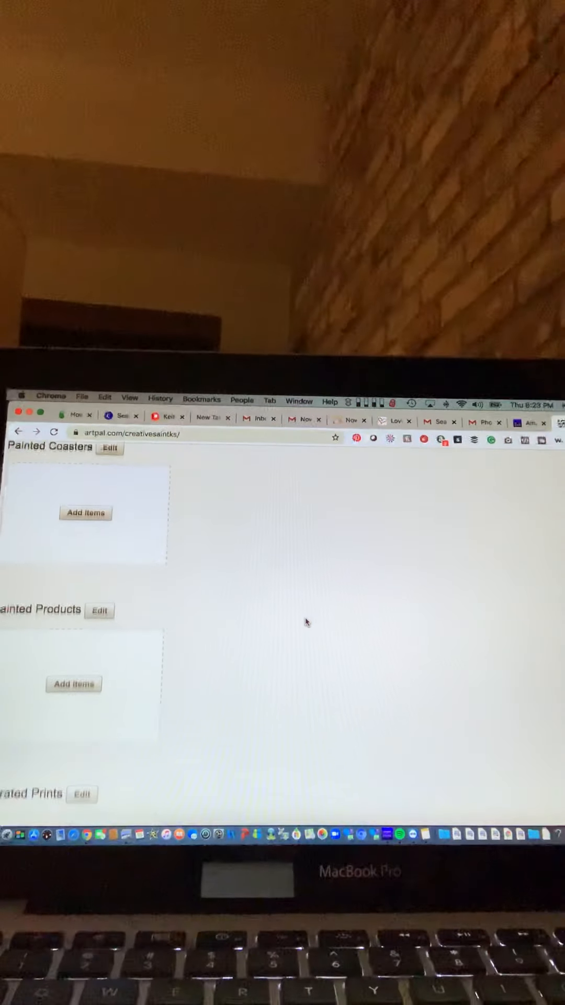
scroll(down, 3)
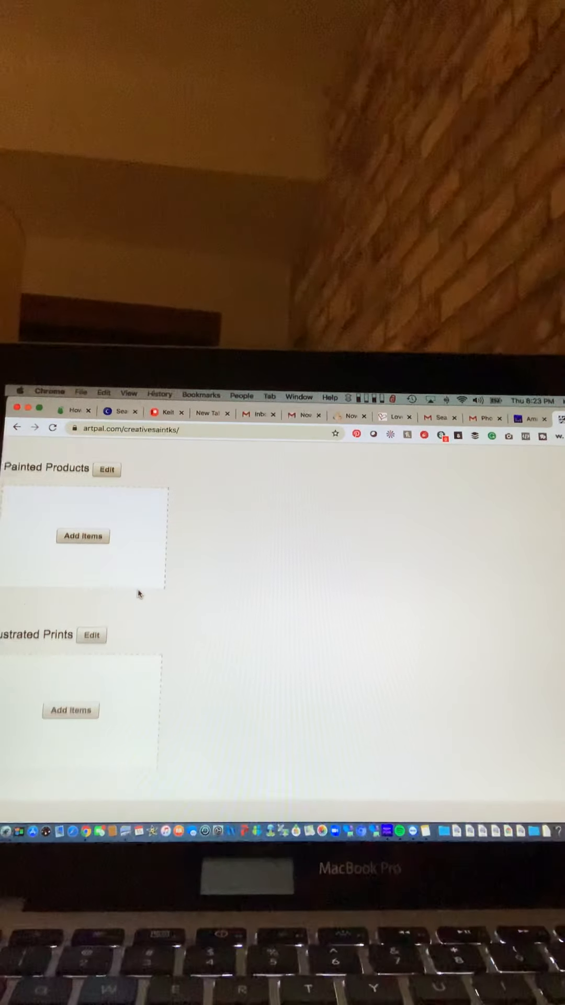
scroll(down, 3)
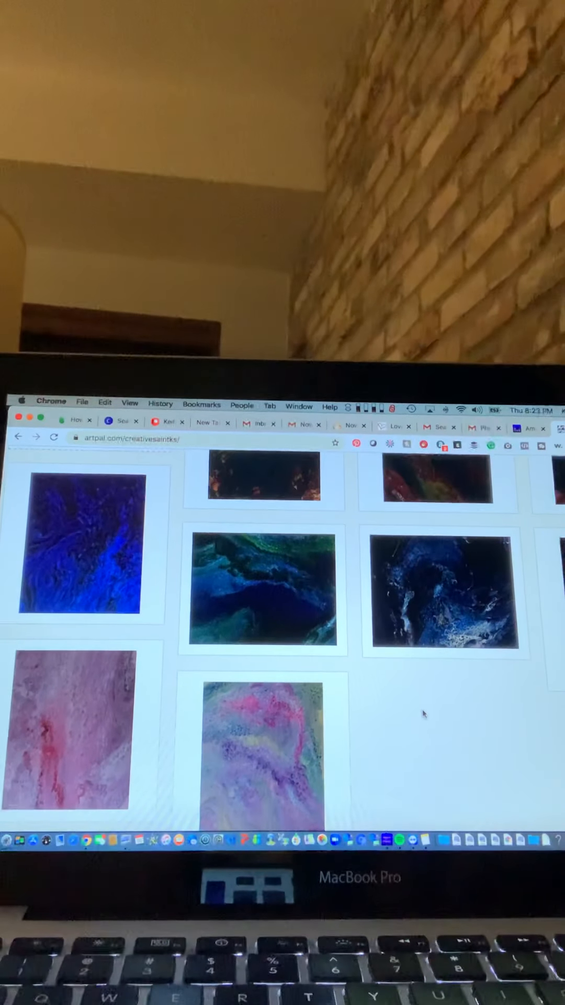
scroll(down, 3)
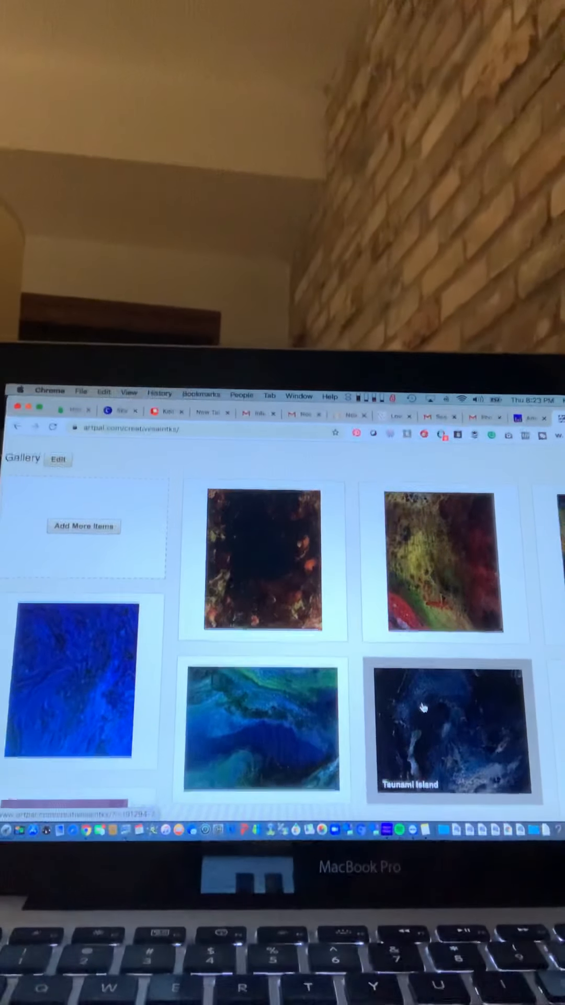
scroll(down, 3)
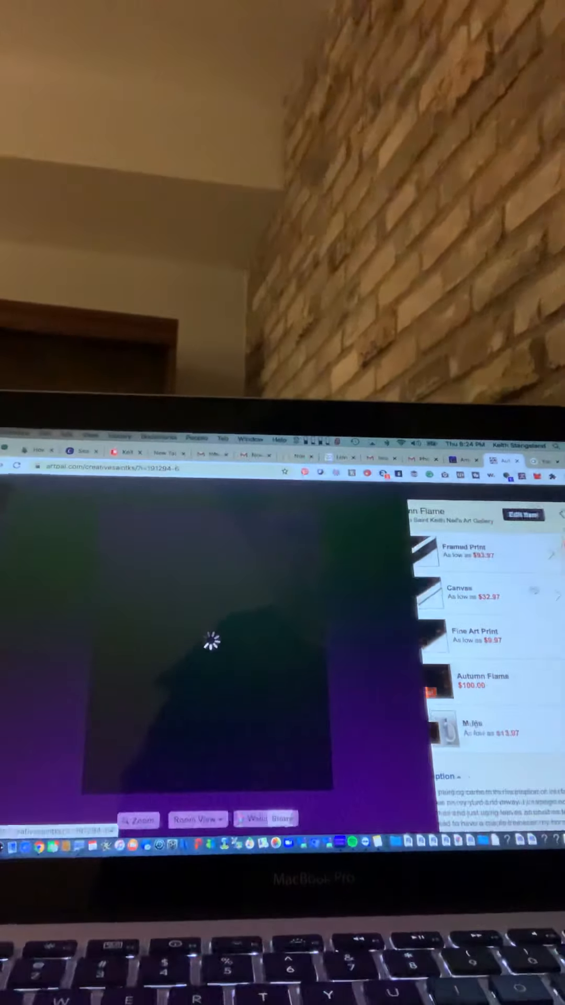
Step: Preview Autumn Flame in a black frame with white mat, then request leaving the frame shop
click(474, 551)
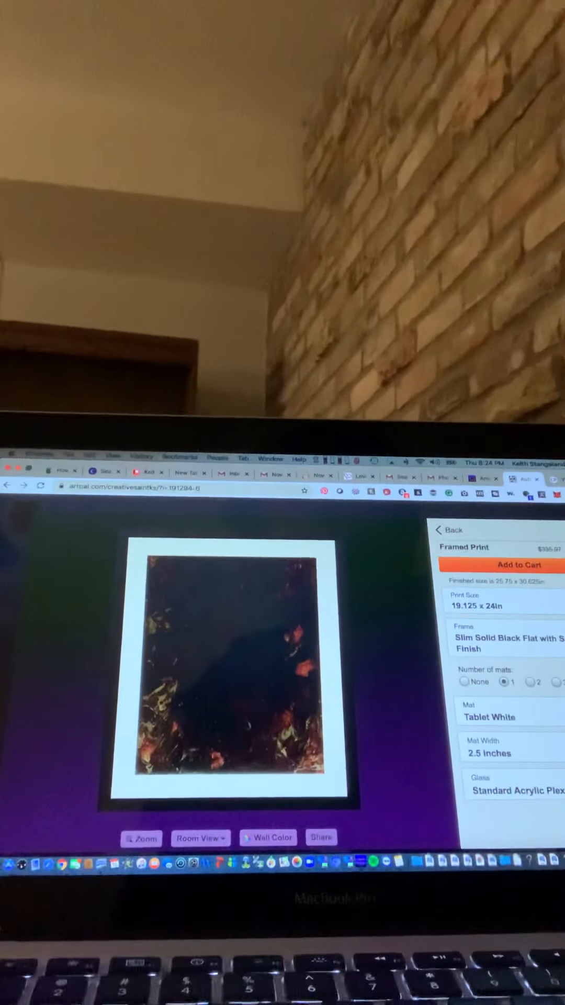
click(450, 530)
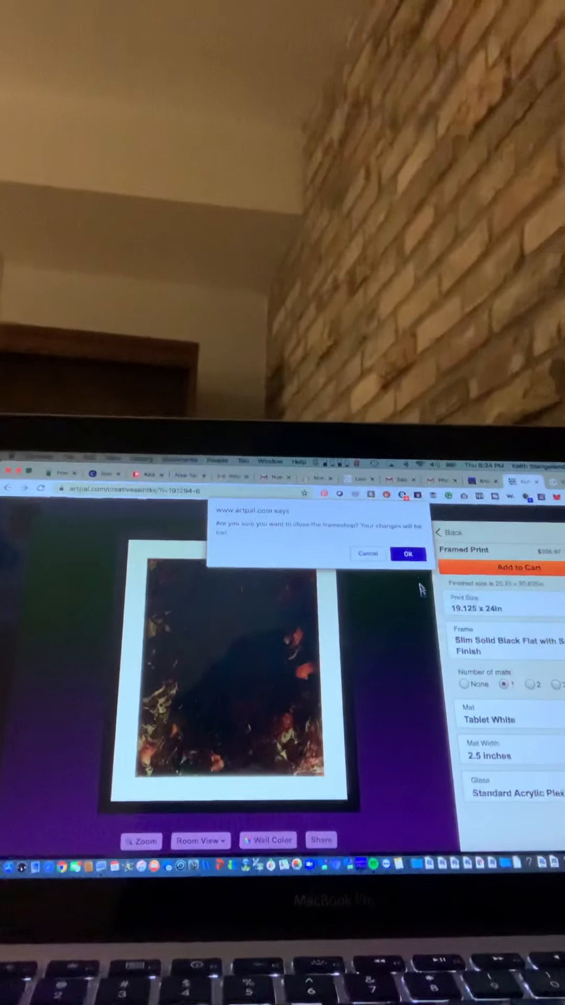
Step: Discard the framed print and size Autumn Flame as a 16 x 20in canvas
click(408, 554)
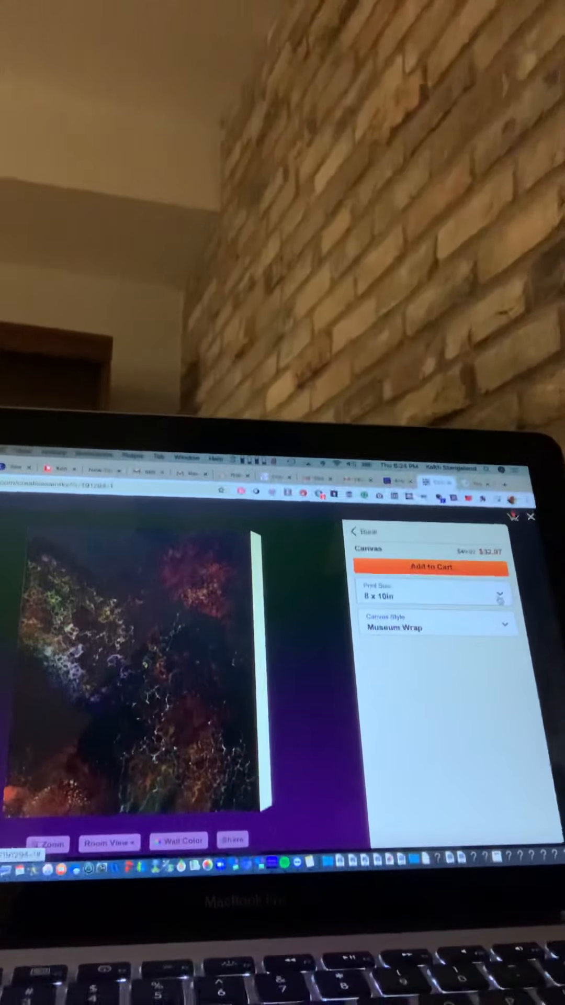
click(434, 595)
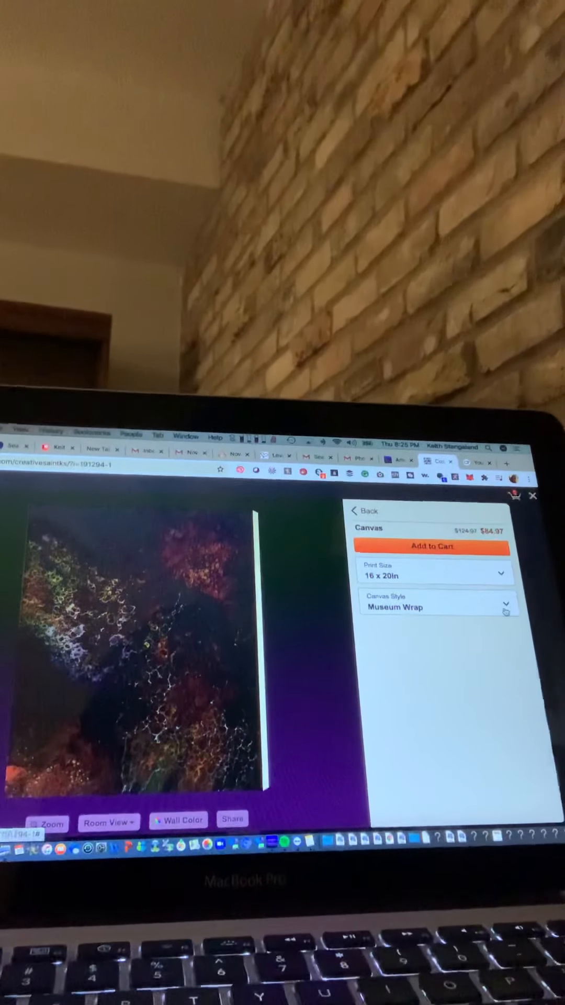
click(437, 607)
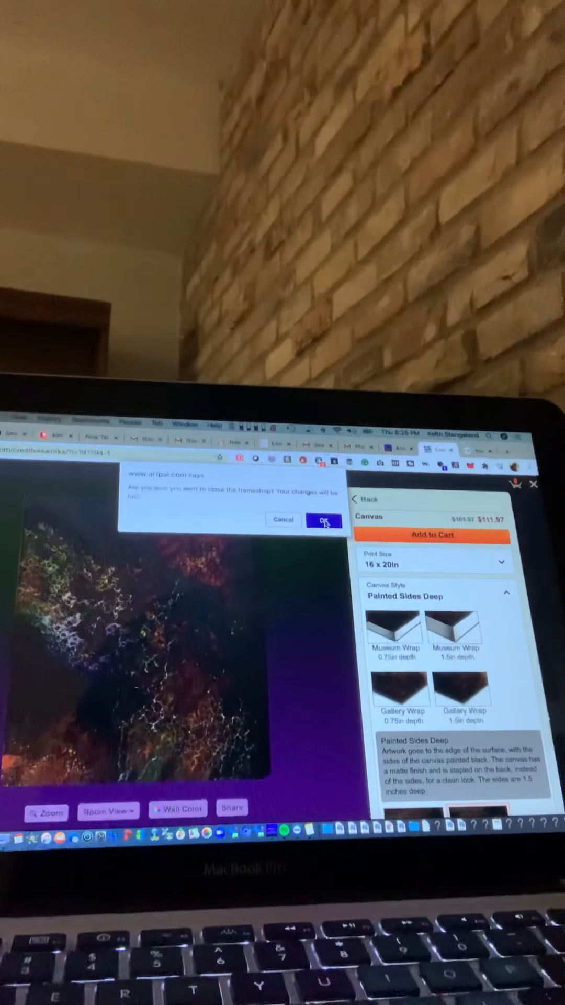
Step: Confirm closing the frame shop, keeping the Painted Sides Deep canvas preview
click(322, 520)
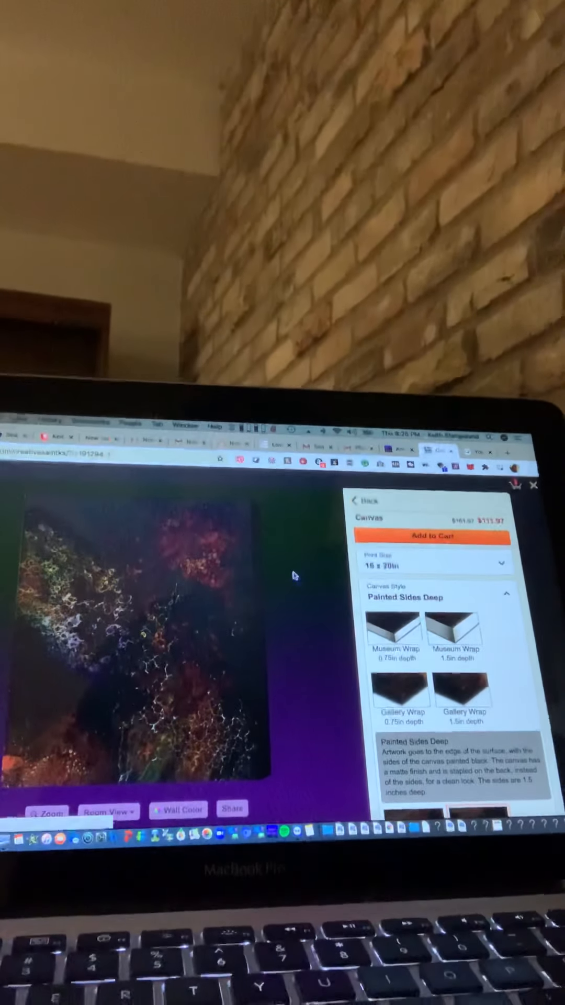